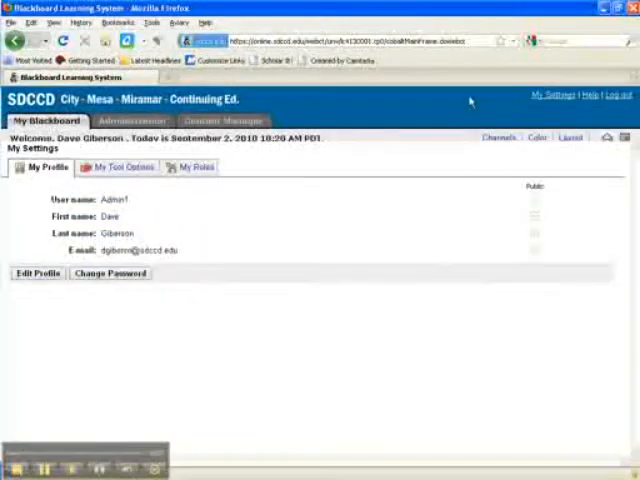
pyautogui.moveTo(282, 192)
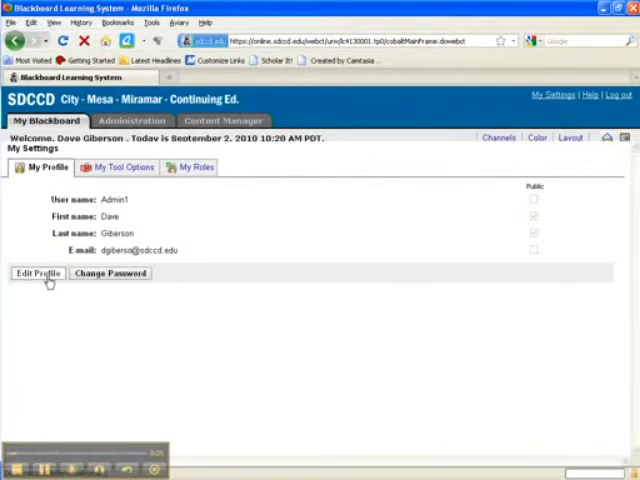
# Edit the profile details and save the profile edits.
pyautogui.click(38, 272)
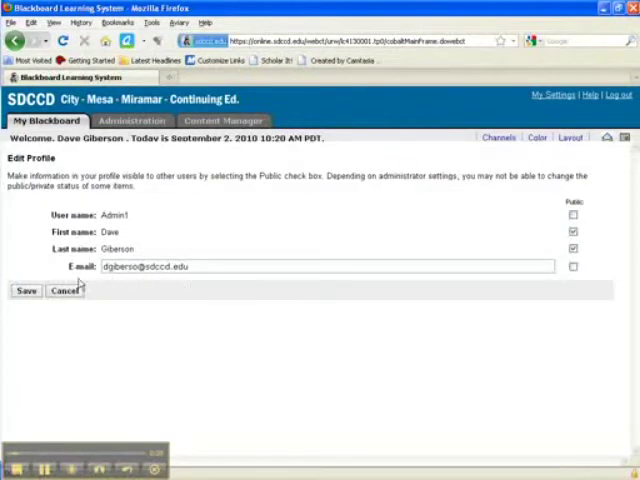
pyautogui.moveTo(146, 296)
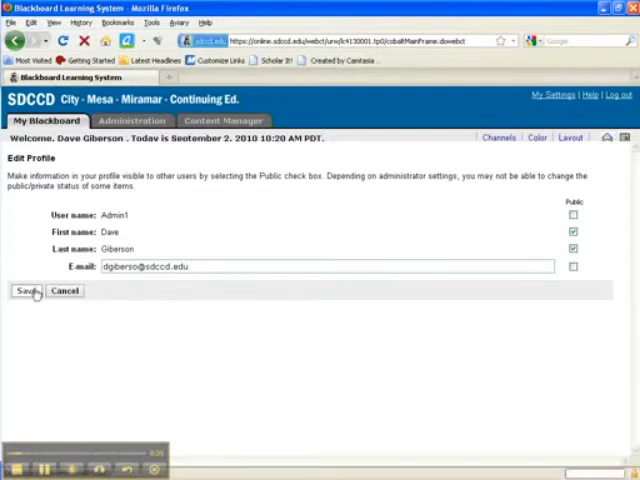
pyautogui.click(24, 290)
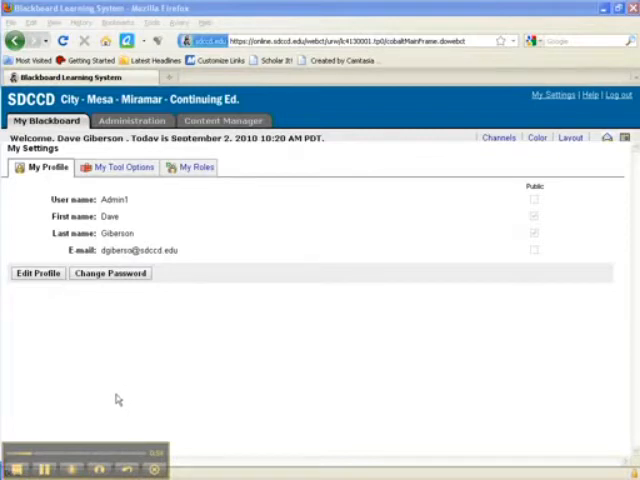
pyautogui.moveTo(124, 372)
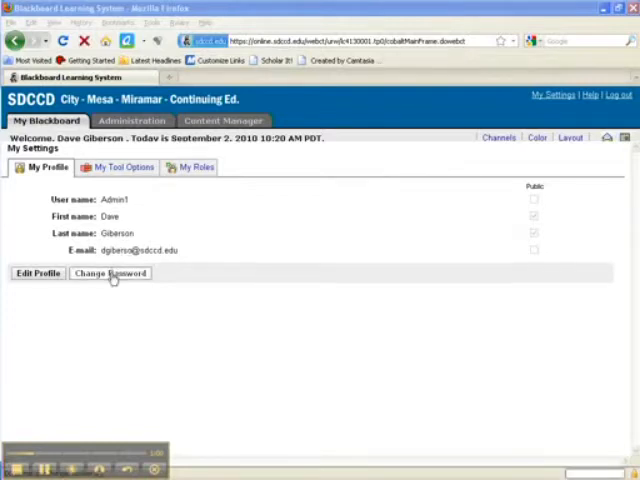
pyautogui.click(108, 272)
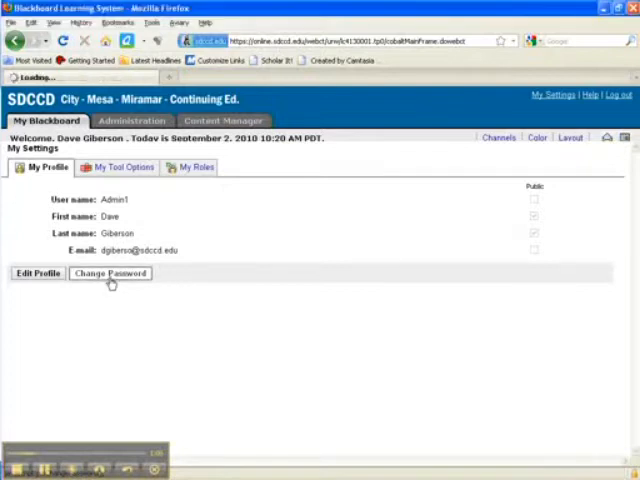
pyautogui.click(110, 272)
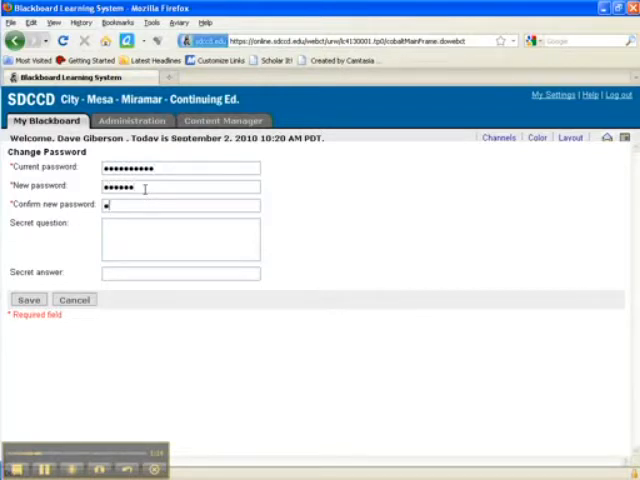
pyautogui.write('•••••')
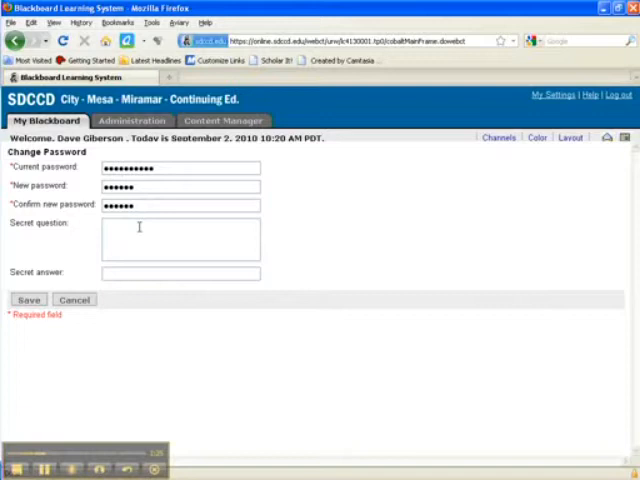
pyautogui.write('favorite color?')
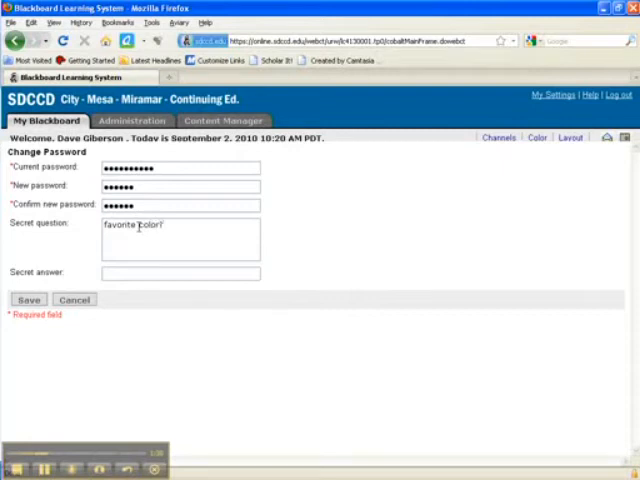
pyautogui.click(180, 272)
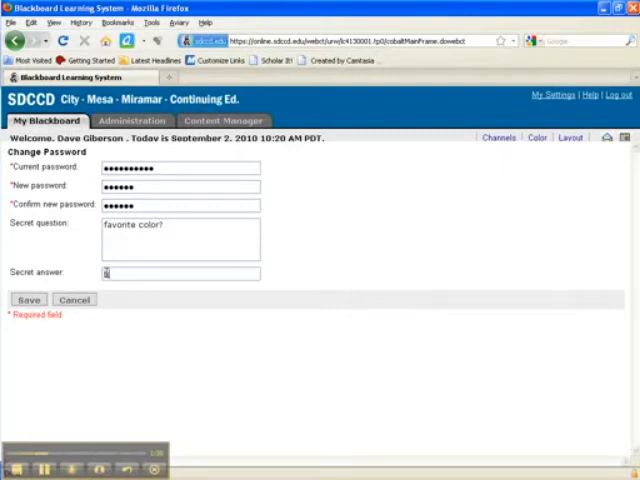
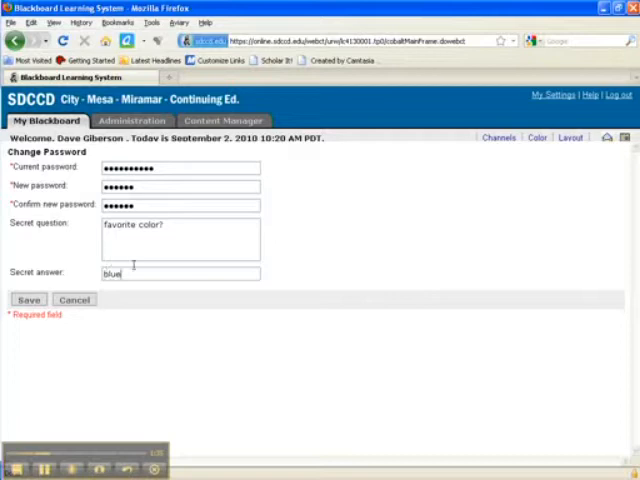
pyautogui.click(28, 300)
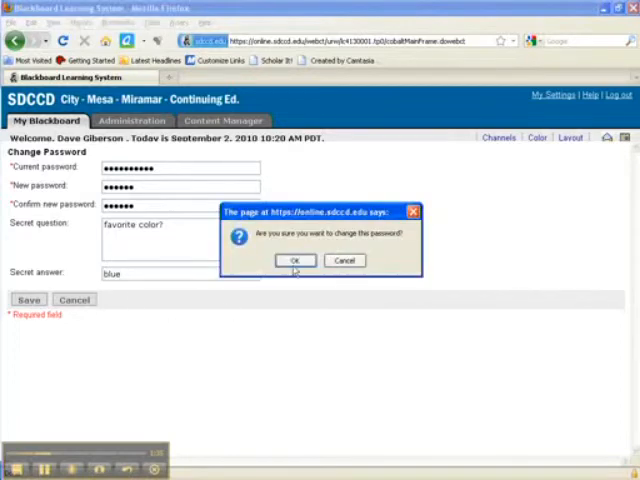
pyautogui.click(296, 260)
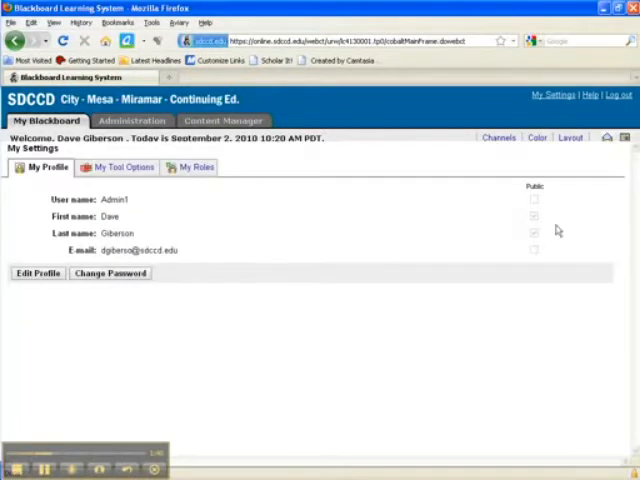
pyautogui.moveTo(372, 176)
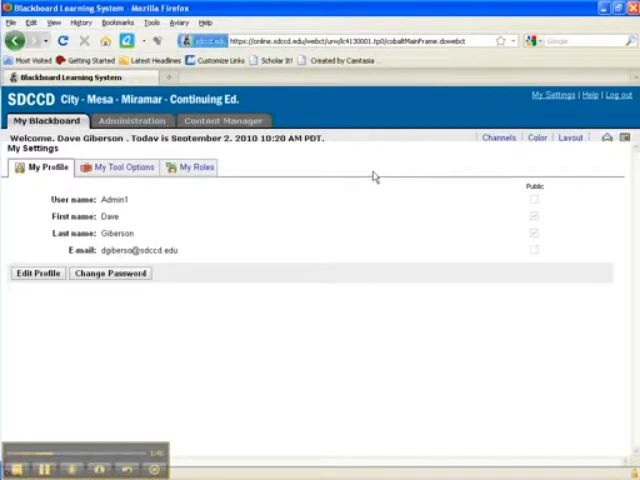
pyautogui.moveTo(570, 150)
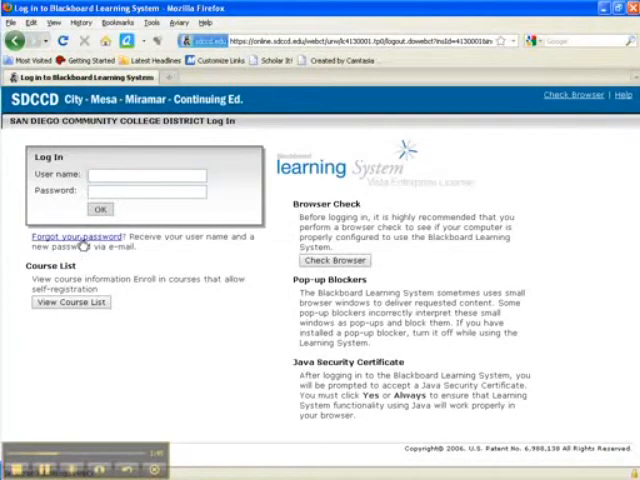
pyautogui.click(66, 236)
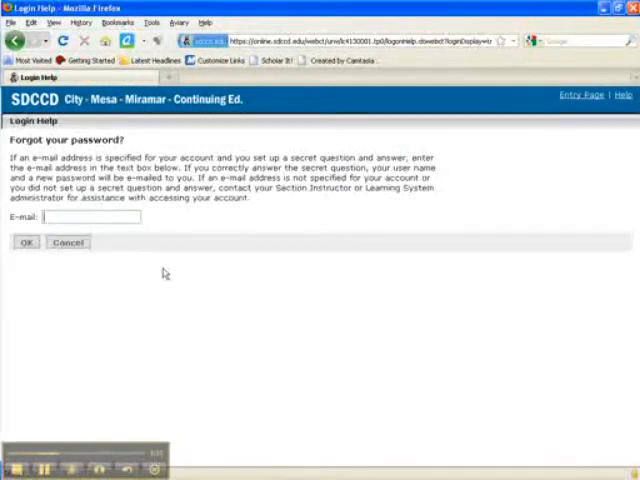
pyautogui.moveTo(208, 246)
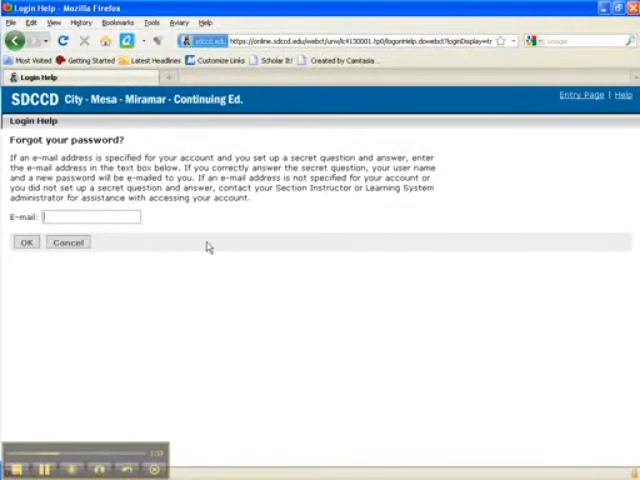
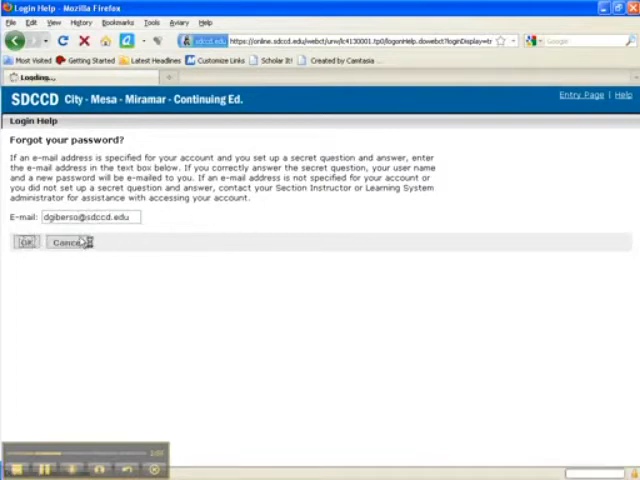
pyautogui.click(24, 242)
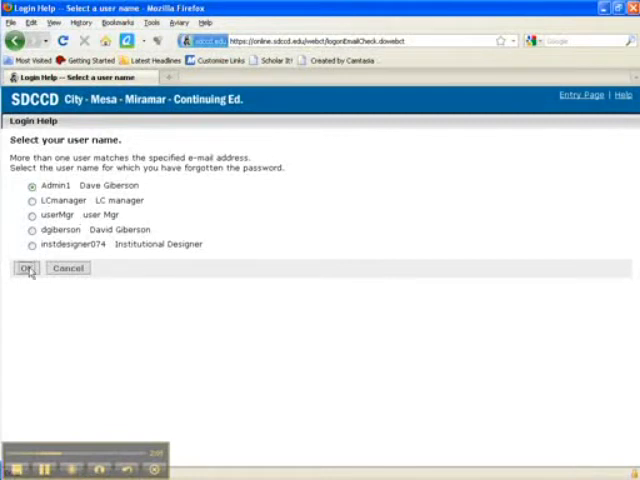
pyautogui.click(26, 268)
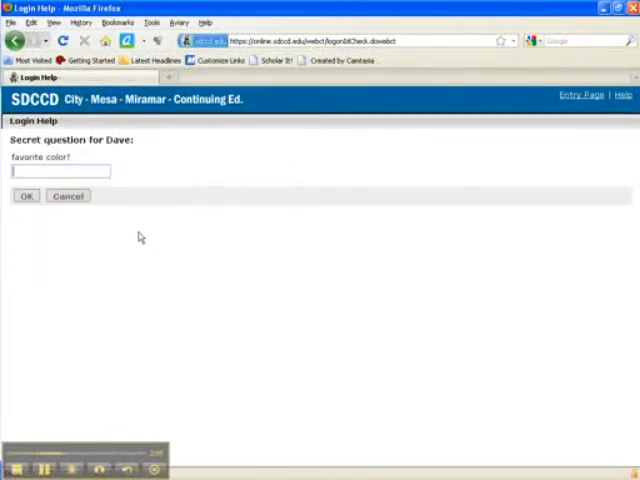
pyautogui.moveTo(146, 222)
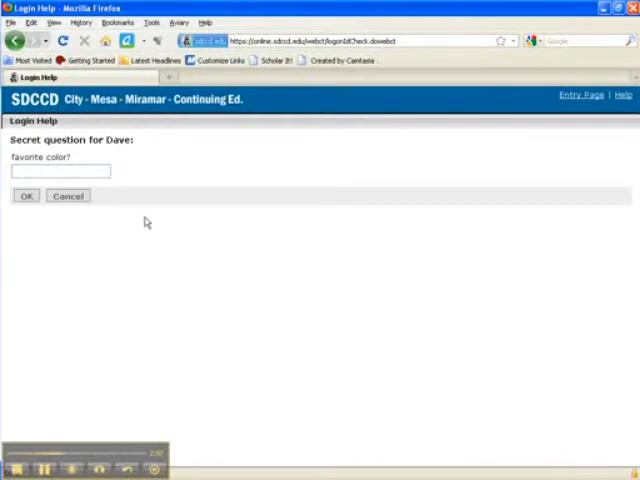
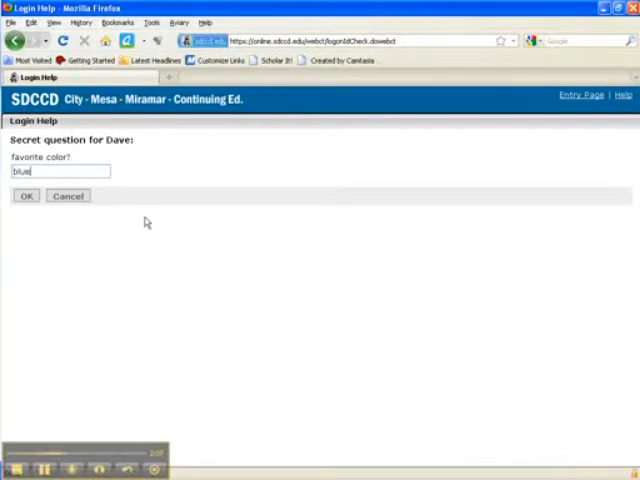
pyautogui.click(26, 196)
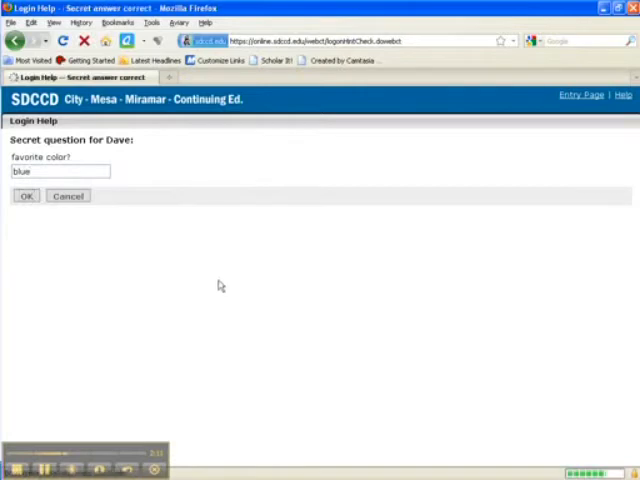
pyautogui.click(26, 196)
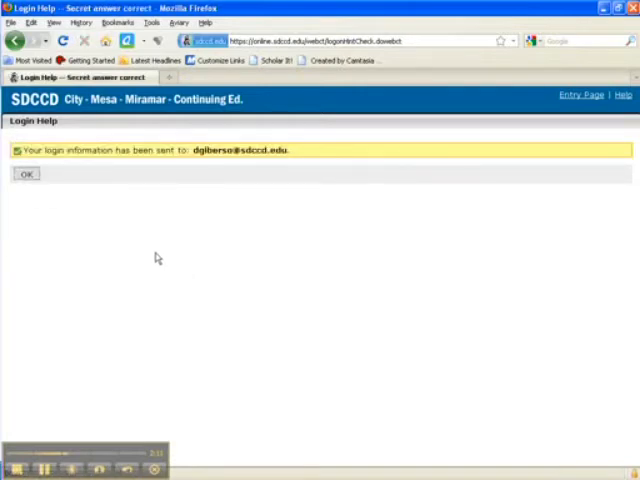
pyautogui.moveTo(40, 204)
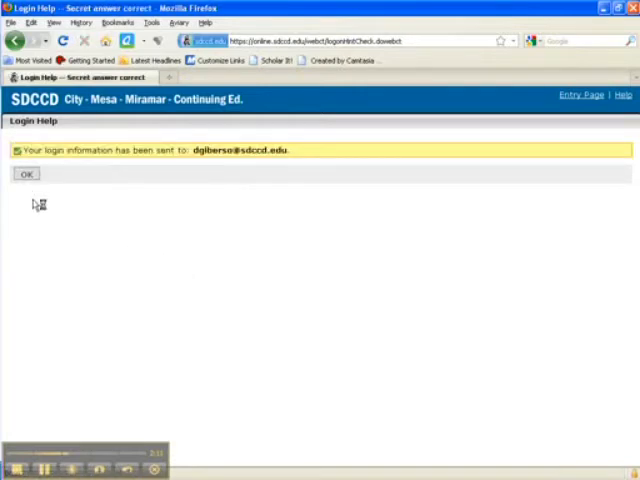
pyautogui.click(28, 172)
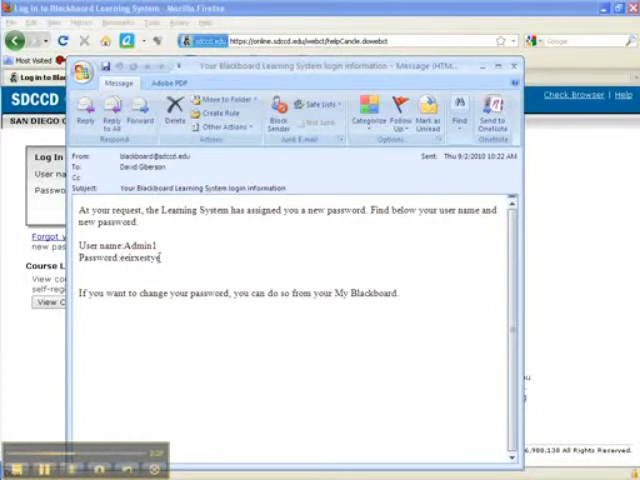
# Open the Blackboard login information email in Outlook and copy the new password.
pyautogui.doubleClick(144, 256)
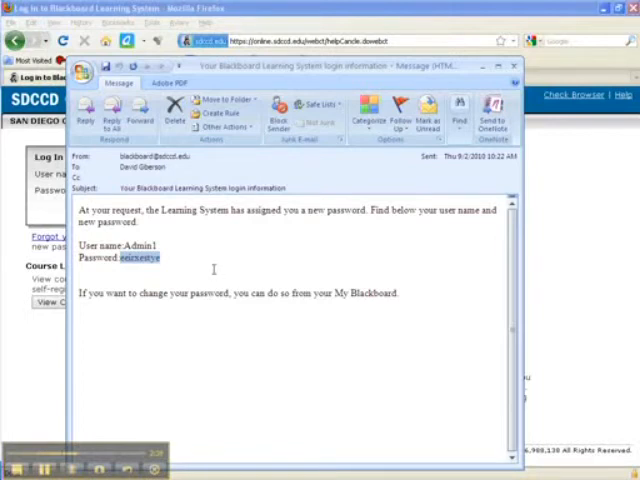
pyautogui.rightClick(136, 258)
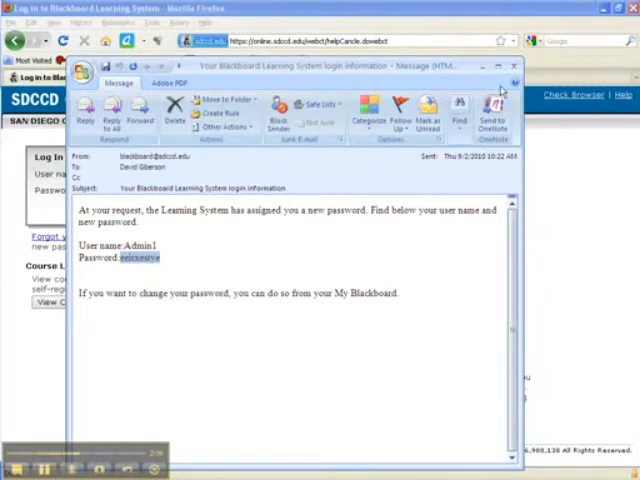
pyautogui.click(512, 68)
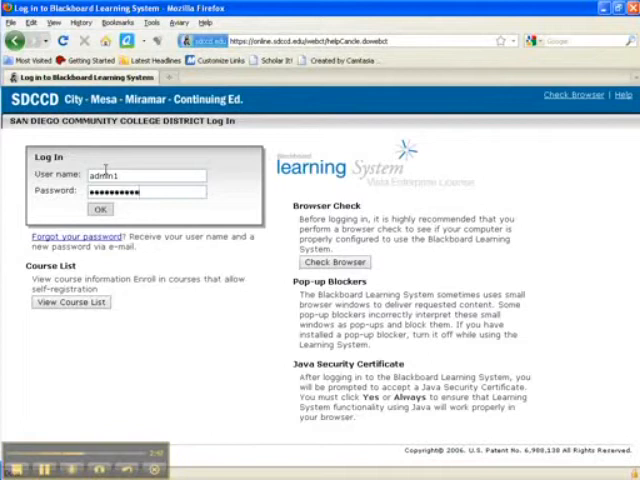
# Log in to Blackboard with the pasted recovered password.
pyautogui.click(100, 208)
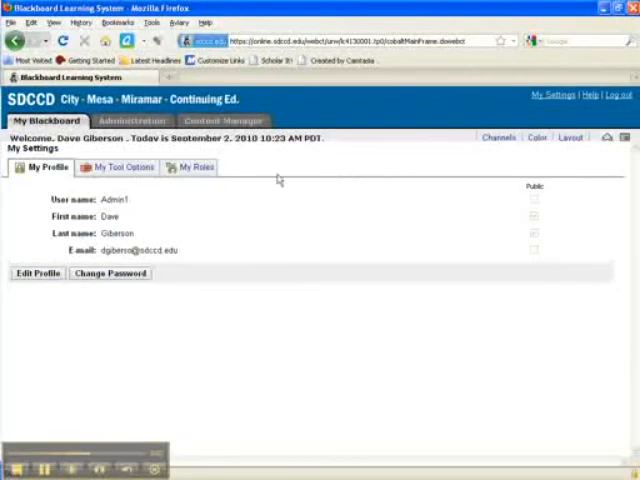
pyautogui.moveTo(122, 168)
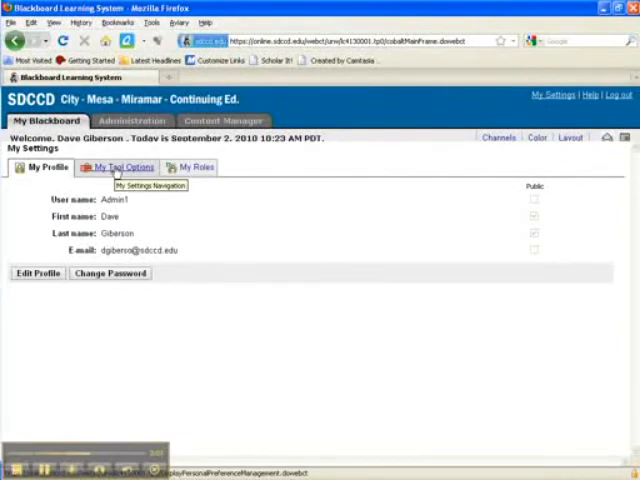
# In My Tool Options, scroll down to the Mail forwarding preference.
pyautogui.click(122, 168)
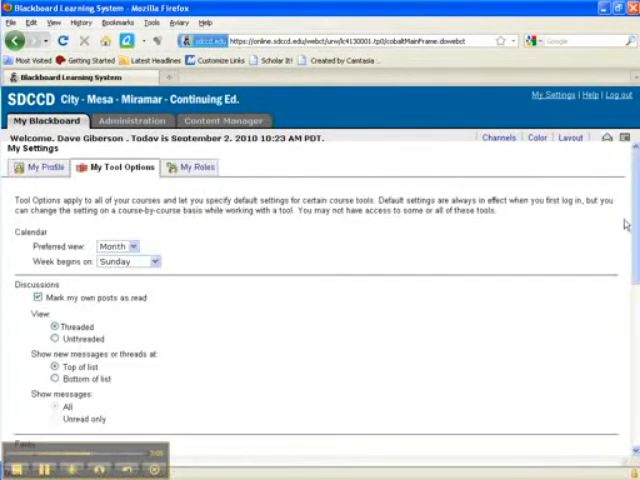
pyautogui.scroll(-3)
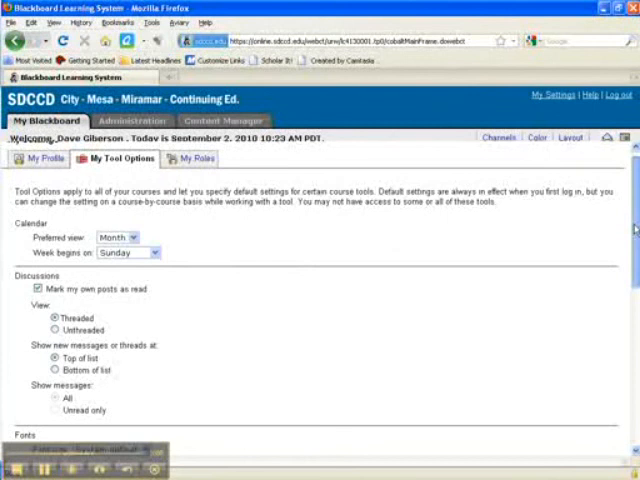
pyautogui.scroll(-3)
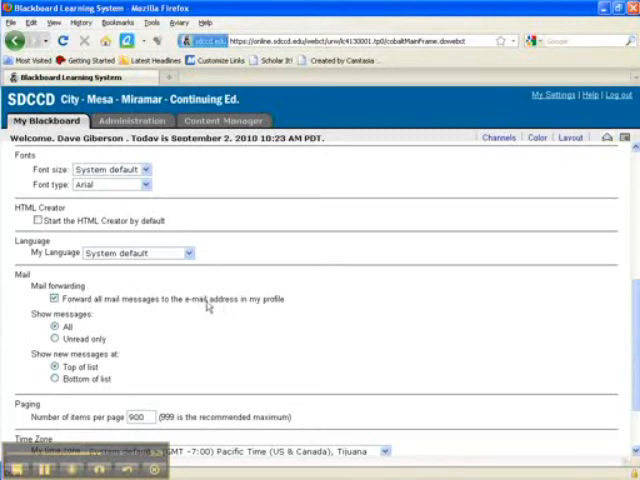
pyautogui.moveTo(262, 308)
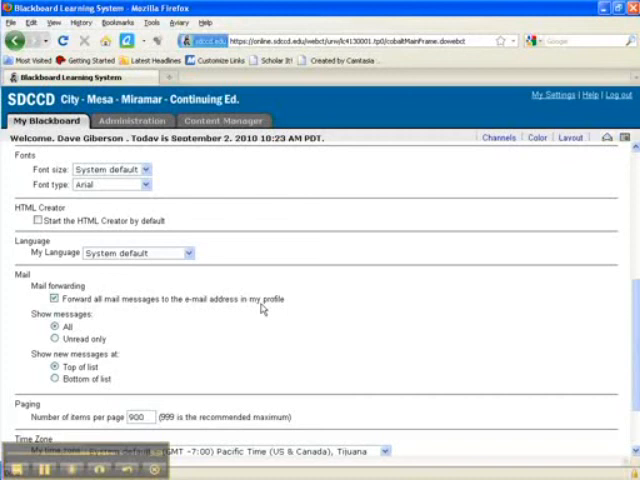
pyautogui.moveTo(130, 308)
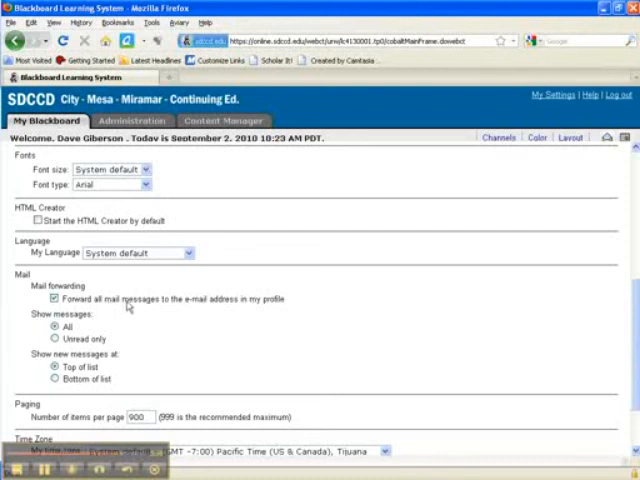